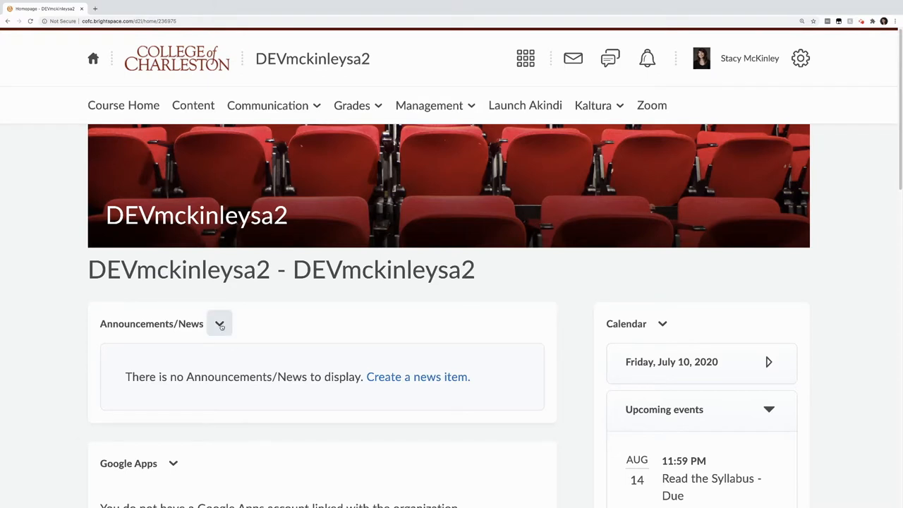
Step: Publish a new announcement headlined 'Welcome to class, {Firstname}' with placeholder body text
left_click(220, 323)
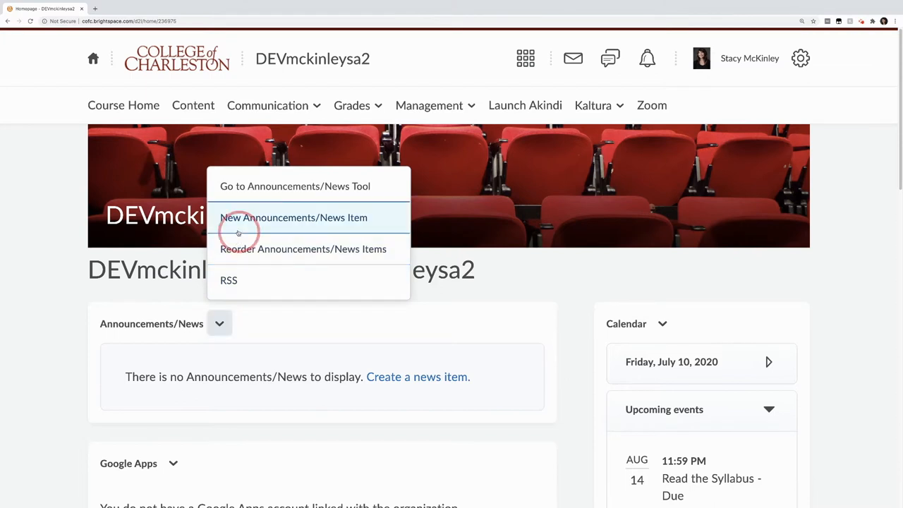
left_click(294, 217)
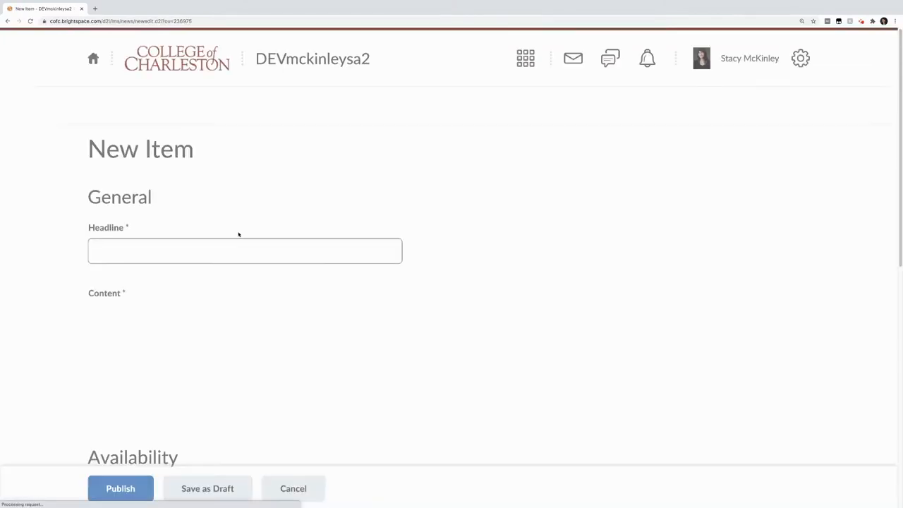
left_click(245, 251)
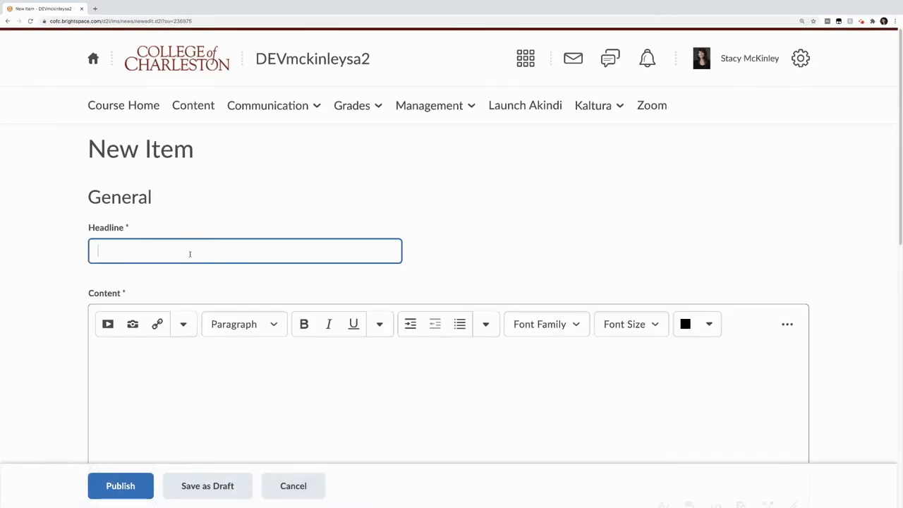
type("Welcome to class, {Firstname}")
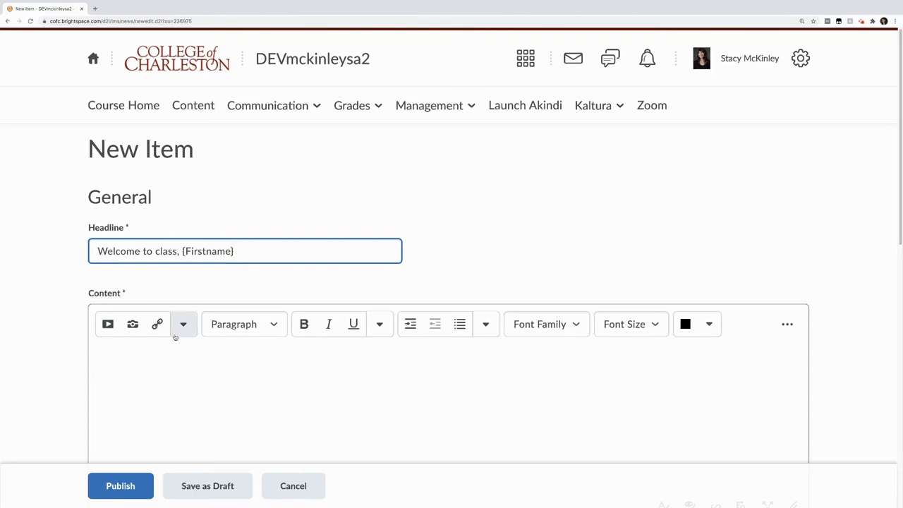
type("shdskjhdskhsd")
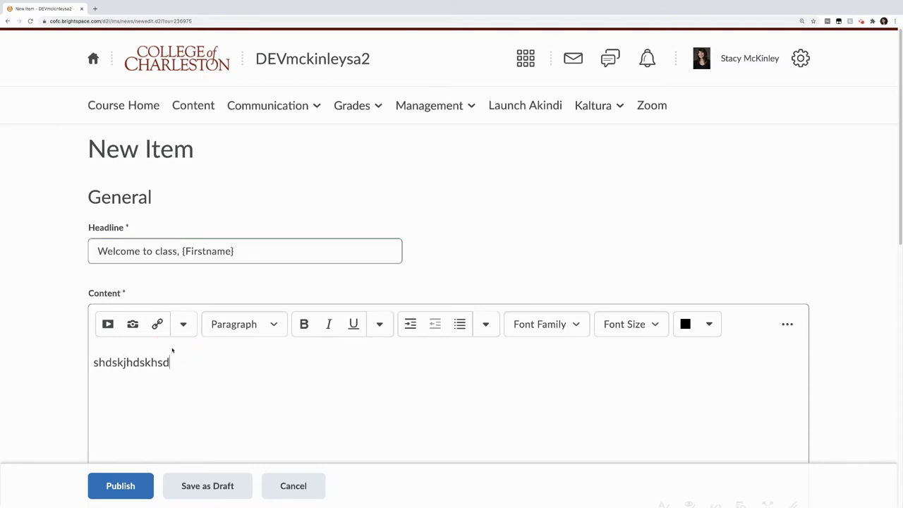
left_click(120, 486)
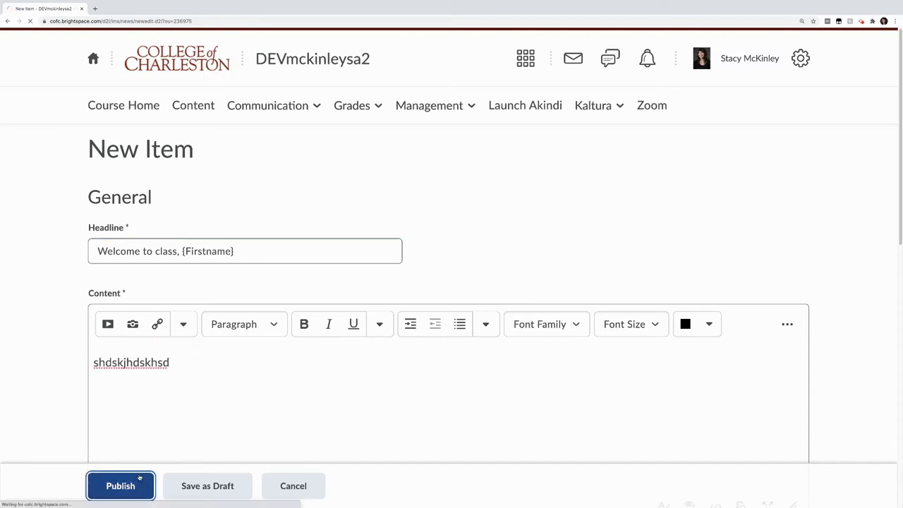
left_click(120, 485)
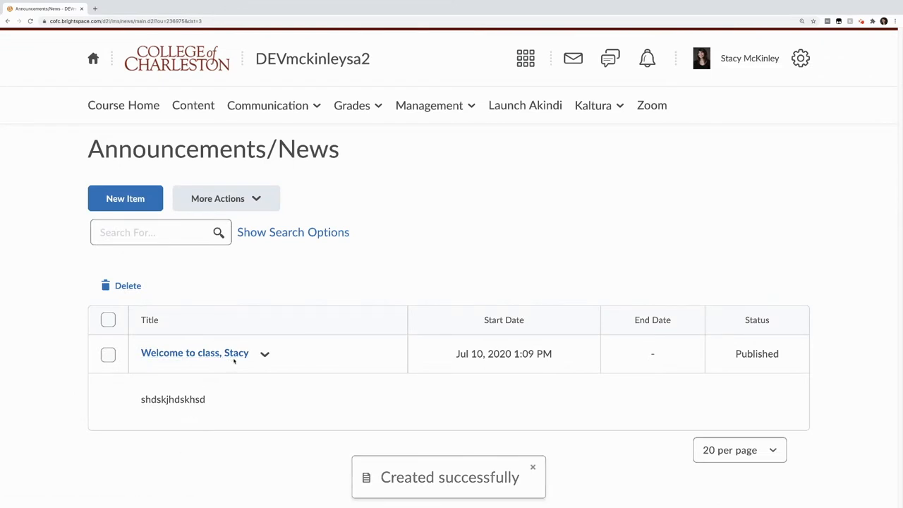
Step: From the Classlist, impersonate the fake student to see the announcement greet 'Fake' by name
left_click(274, 104)
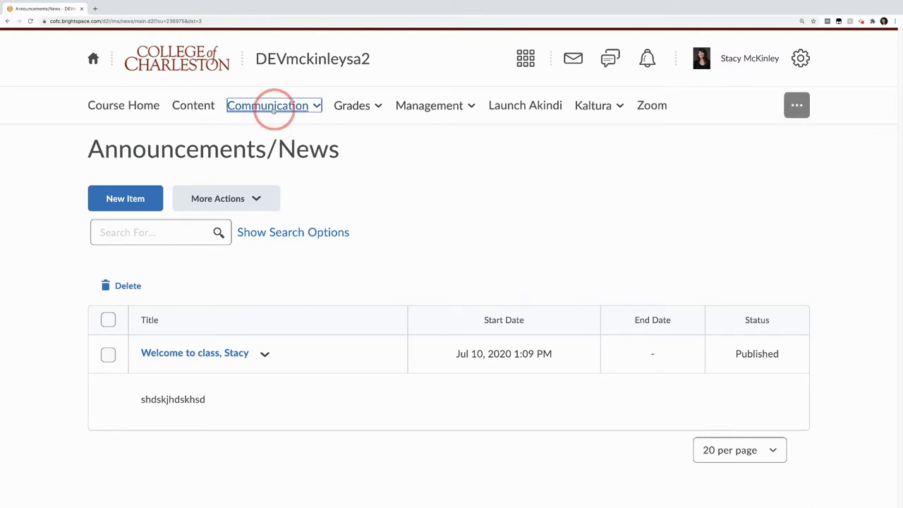
left_click(273, 104)
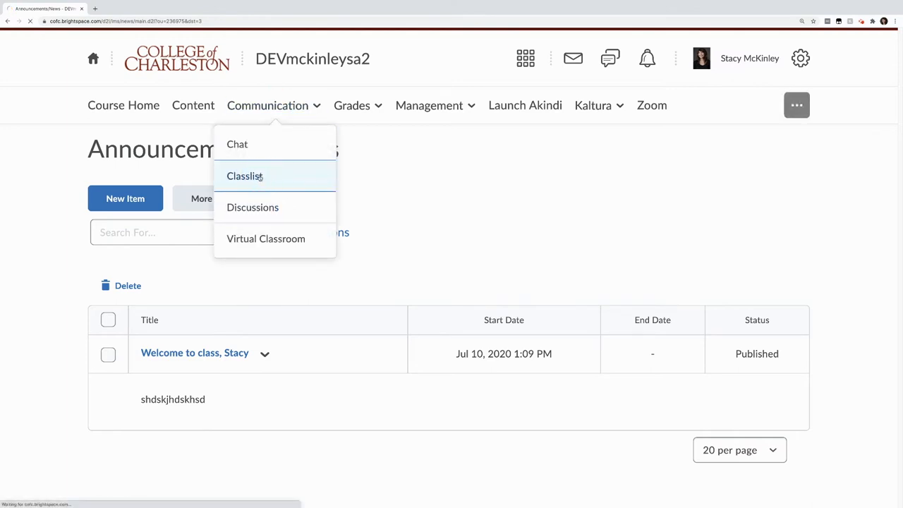
left_click(244, 175)
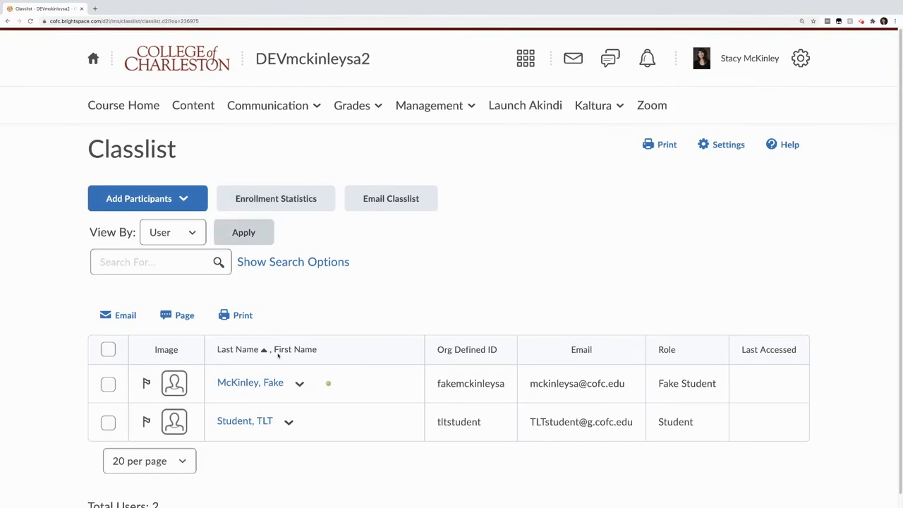
left_click(299, 382)
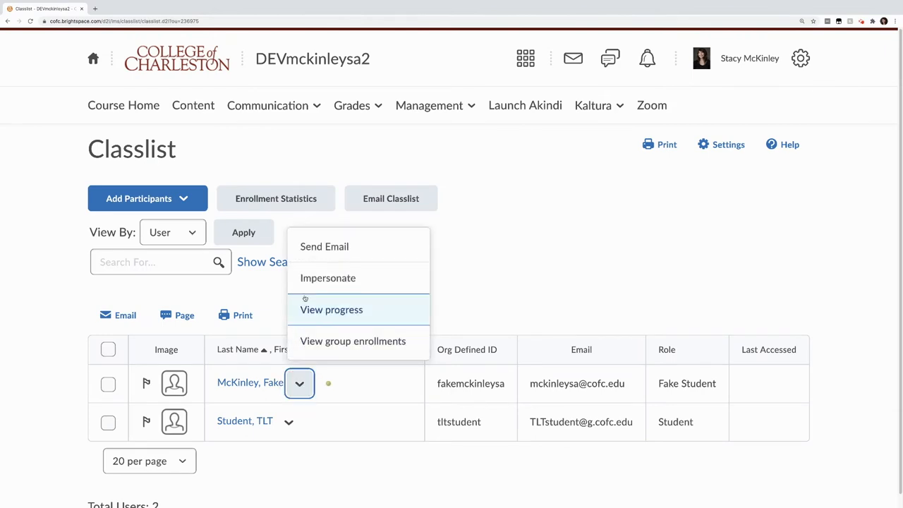
left_click(327, 277)
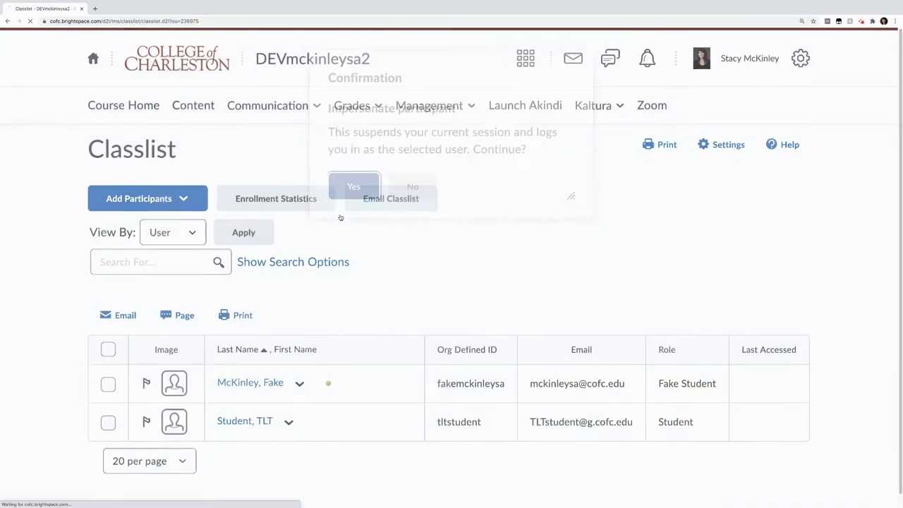
left_click(353, 187)
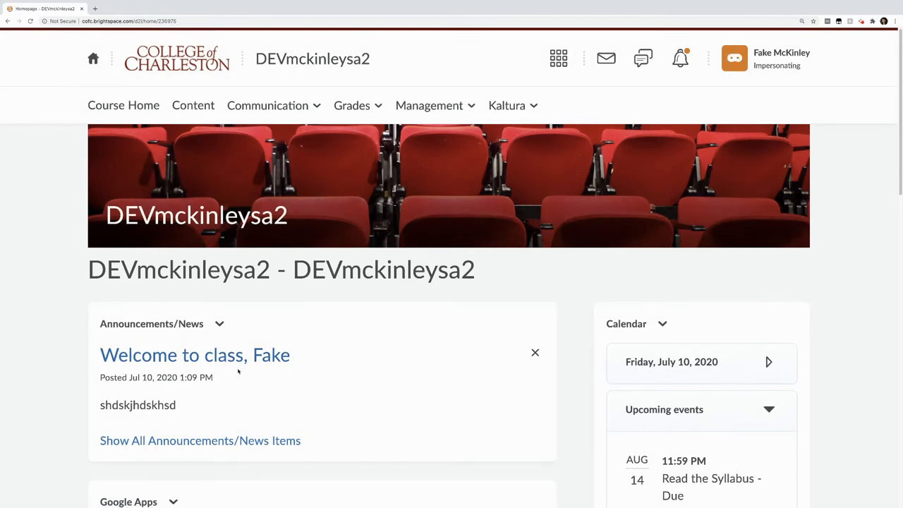
mouse_move(265, 370)
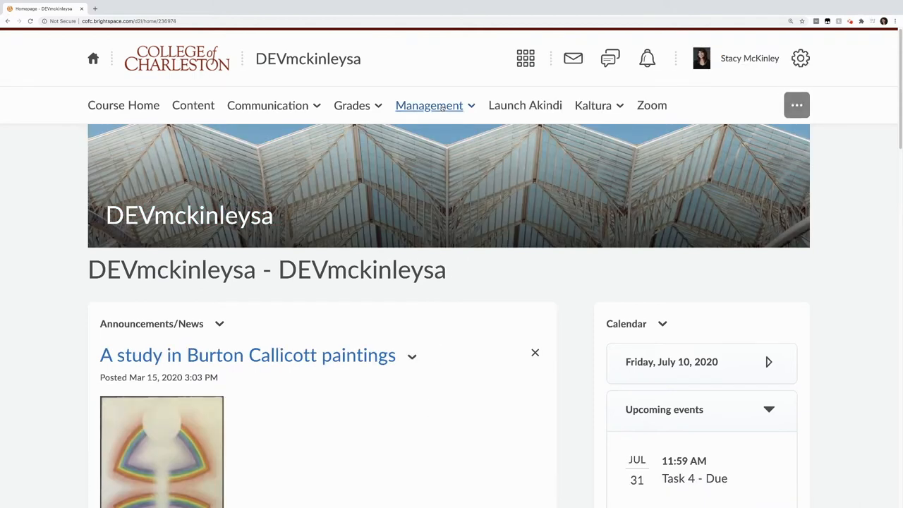
Step: Navigate through Course Admin to the Intelligent Agents tool
left_click(429, 105)
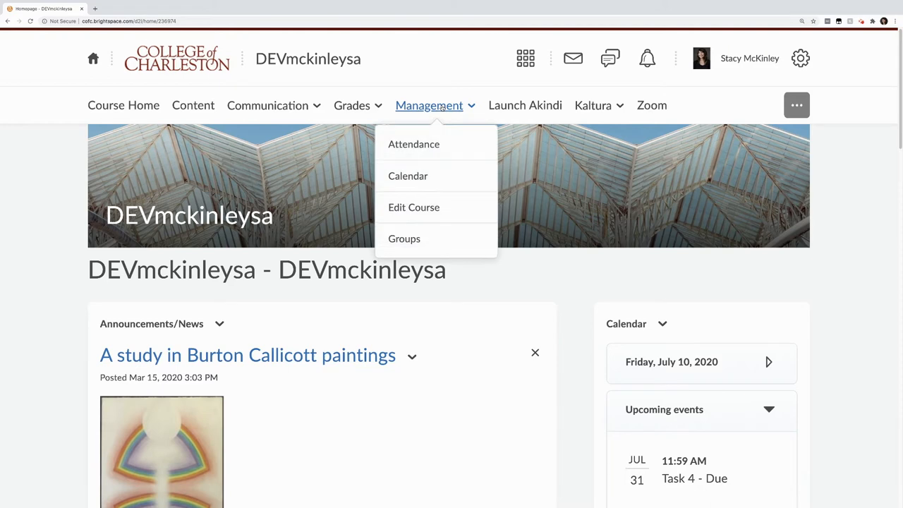
left_click(413, 206)
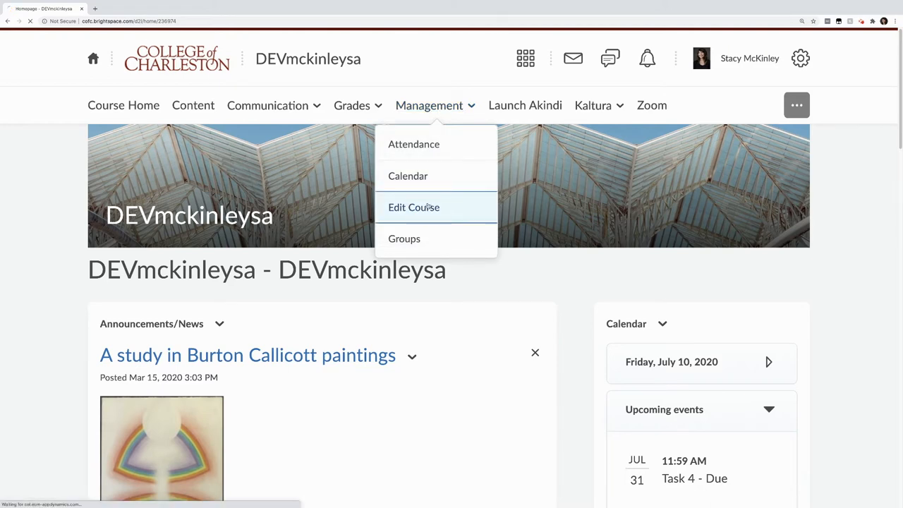
left_click(413, 205)
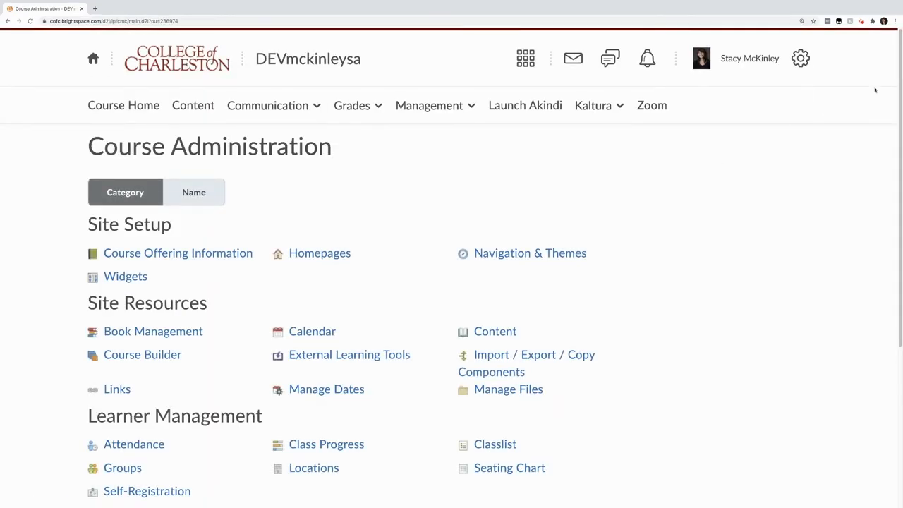
scroll("down", 3)
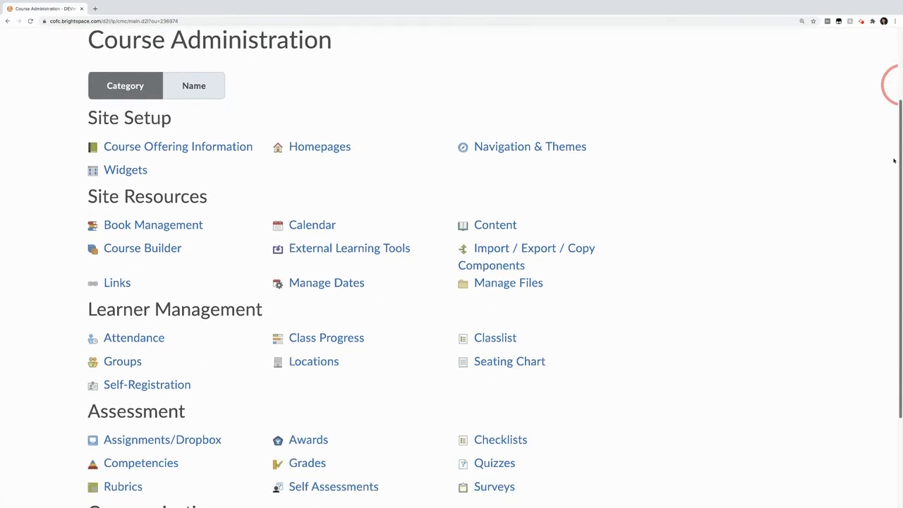
scroll("down", 3)
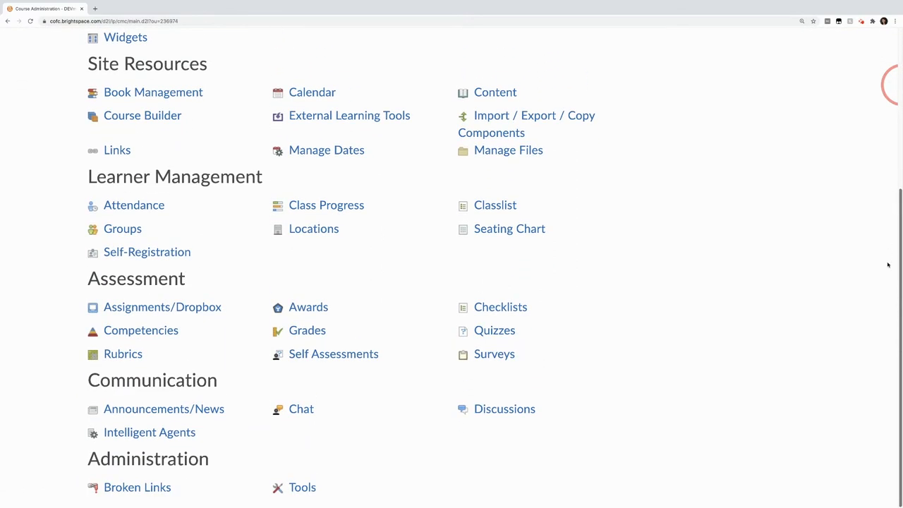
left_click(150, 432)
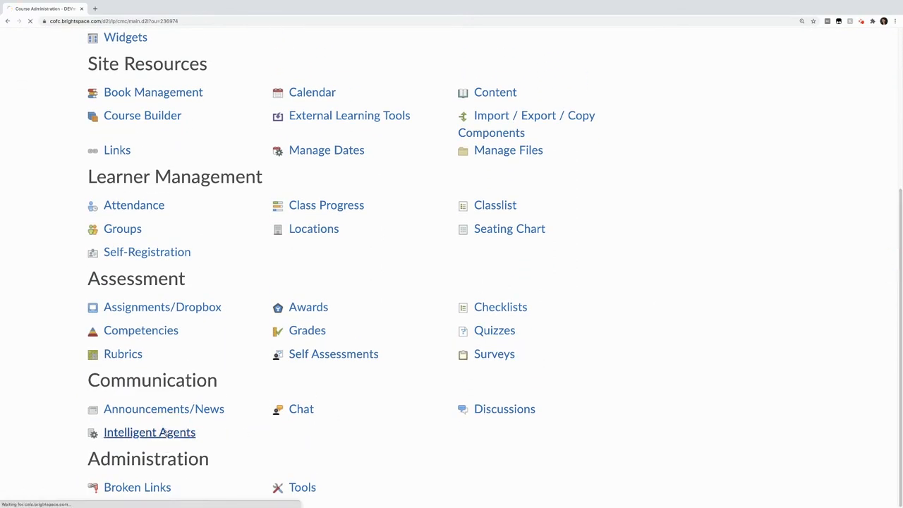
left_click(150, 431)
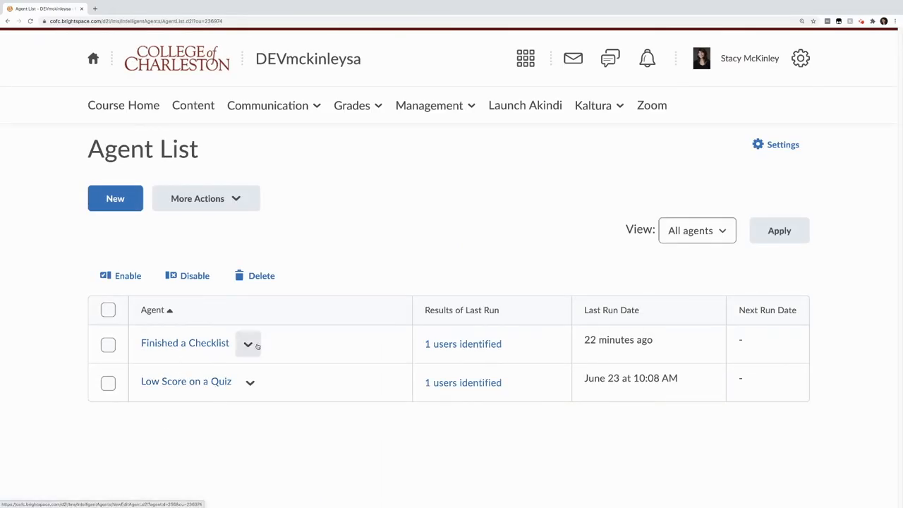
Step: Bring up the edit page for the 'Finished a Checklist' agent
left_click(248, 343)
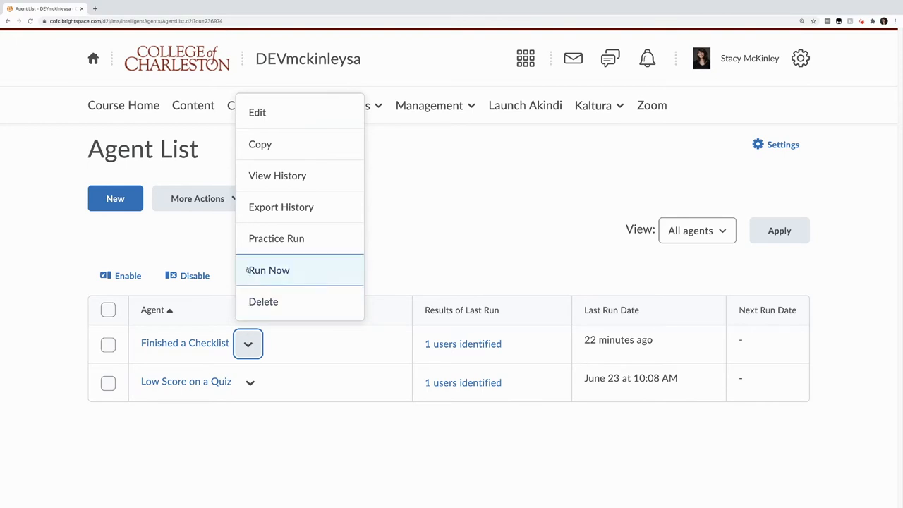
left_click(256, 113)
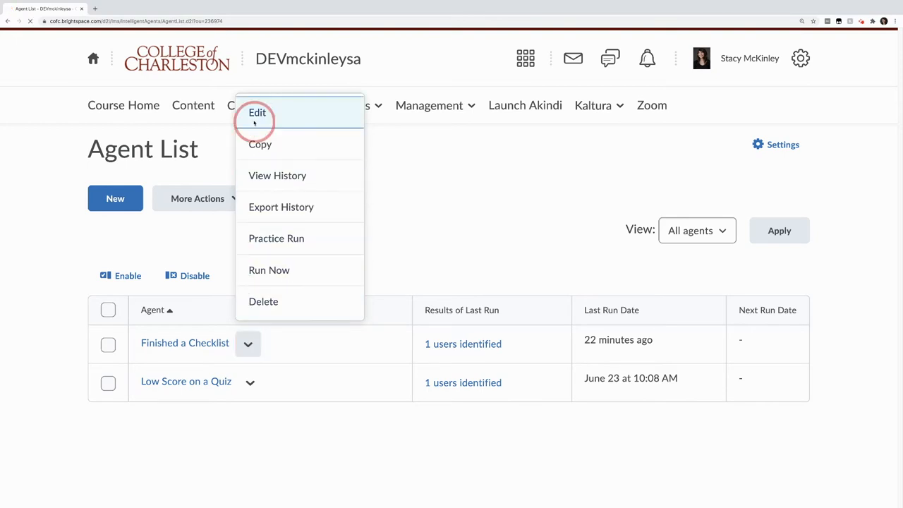
left_click(257, 112)
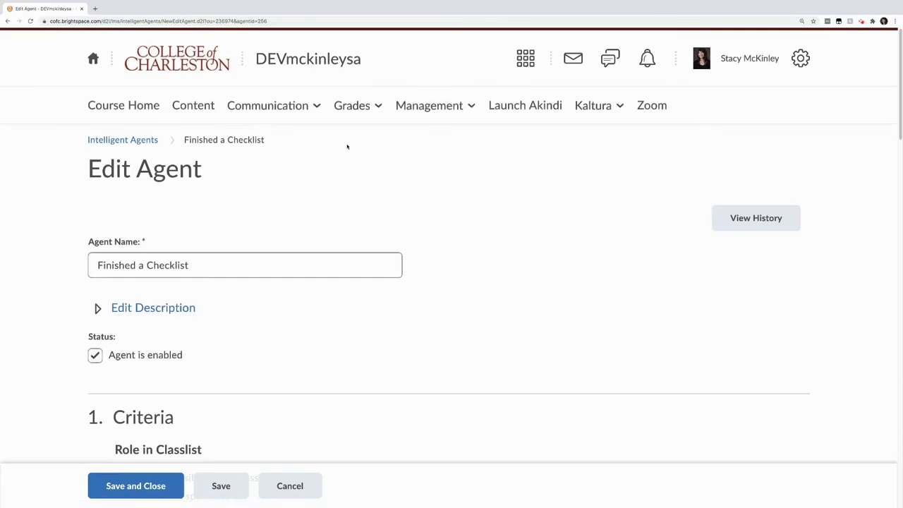
scroll("down", 3)
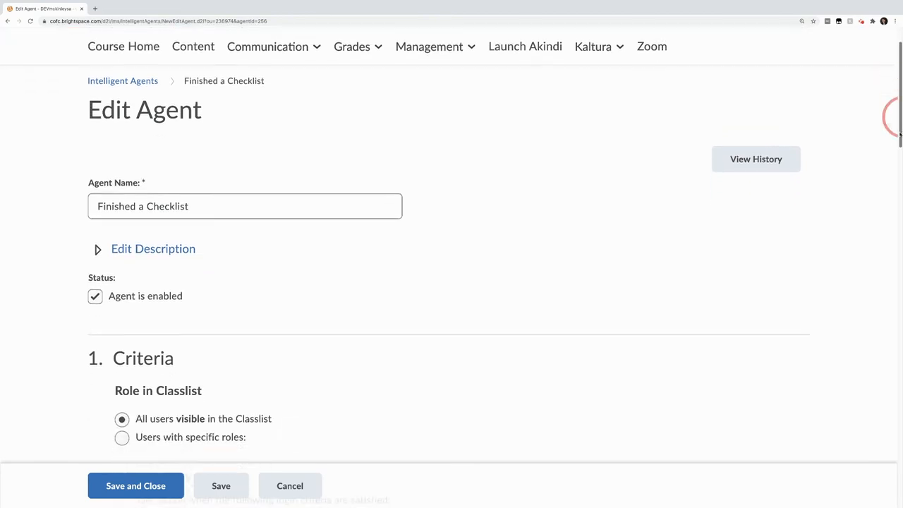
scroll("down", 3)
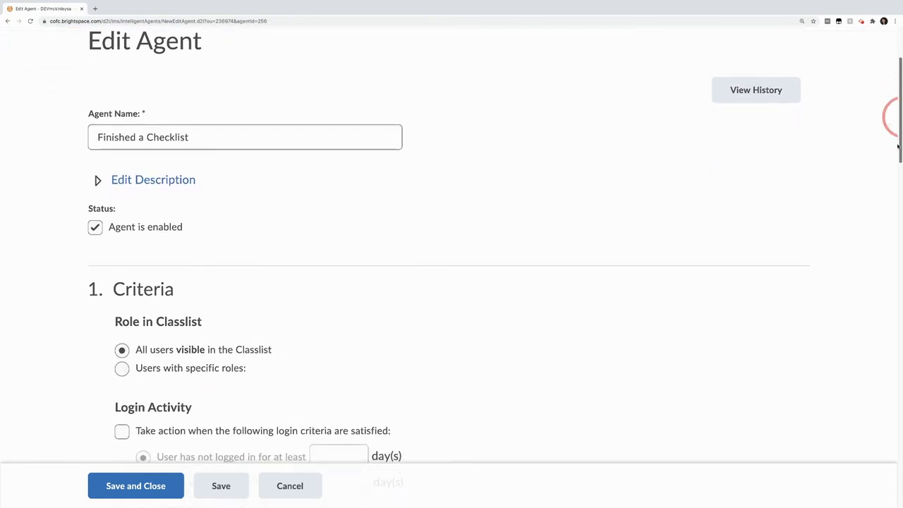
scroll("down", 3)
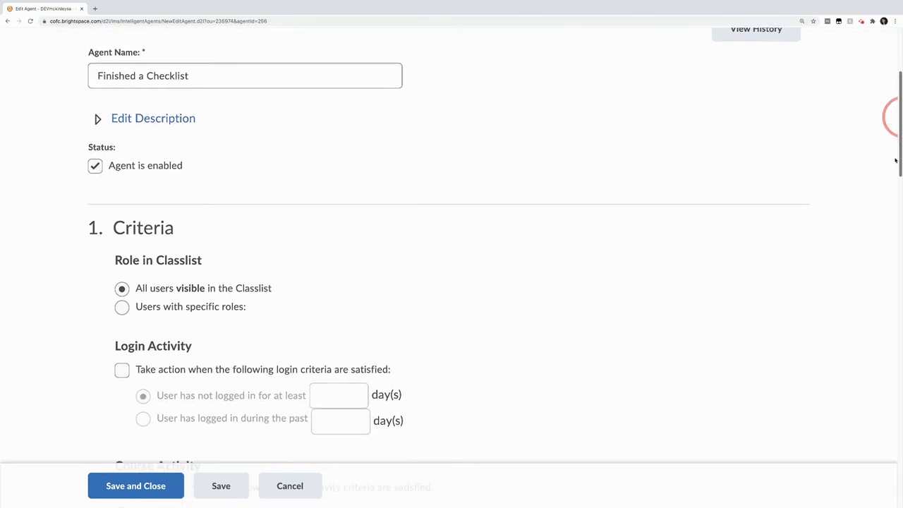
scroll("down", 3)
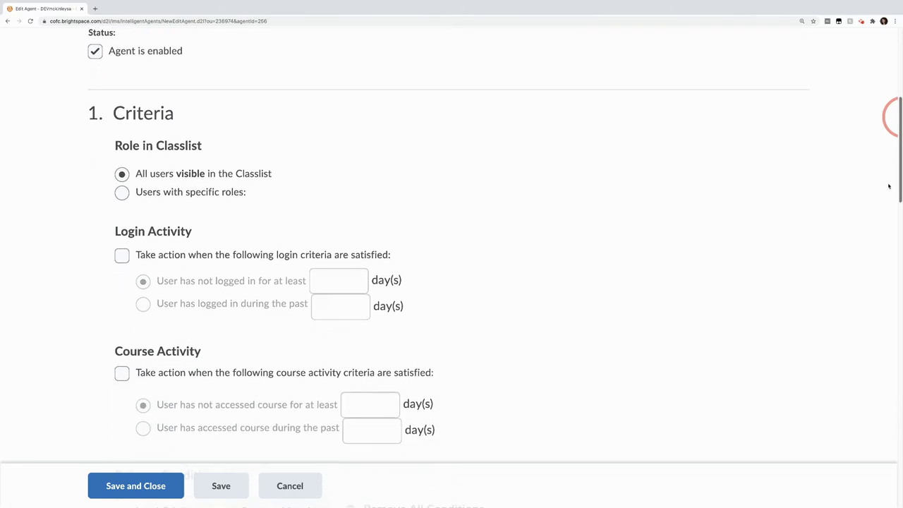
scroll("down", 3)
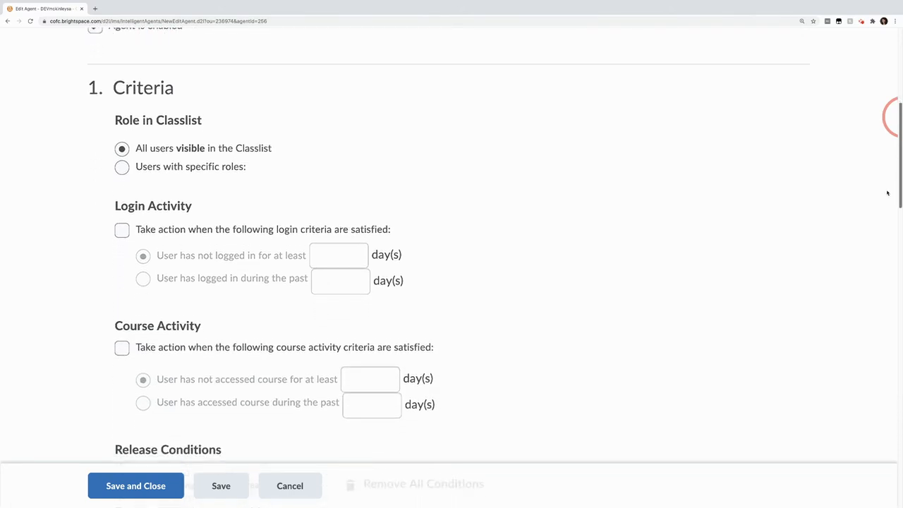
scroll("down", 3)
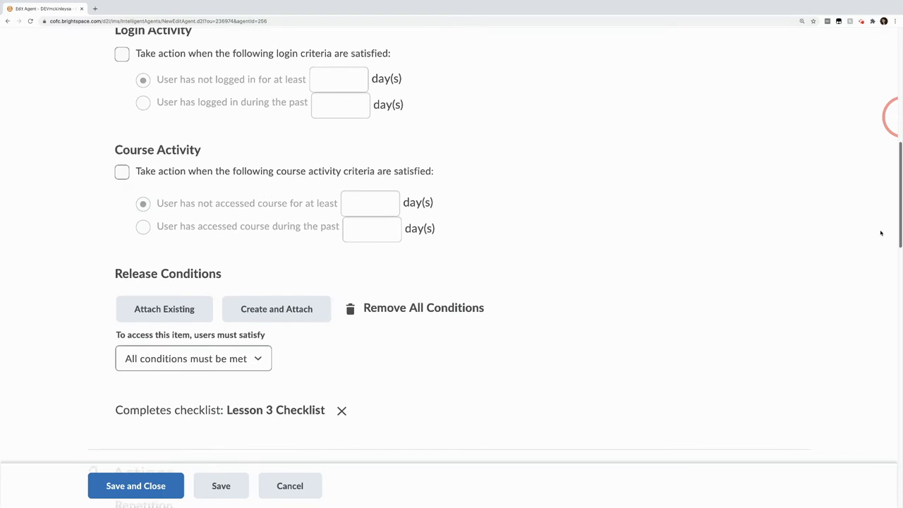
scroll("down", 3)
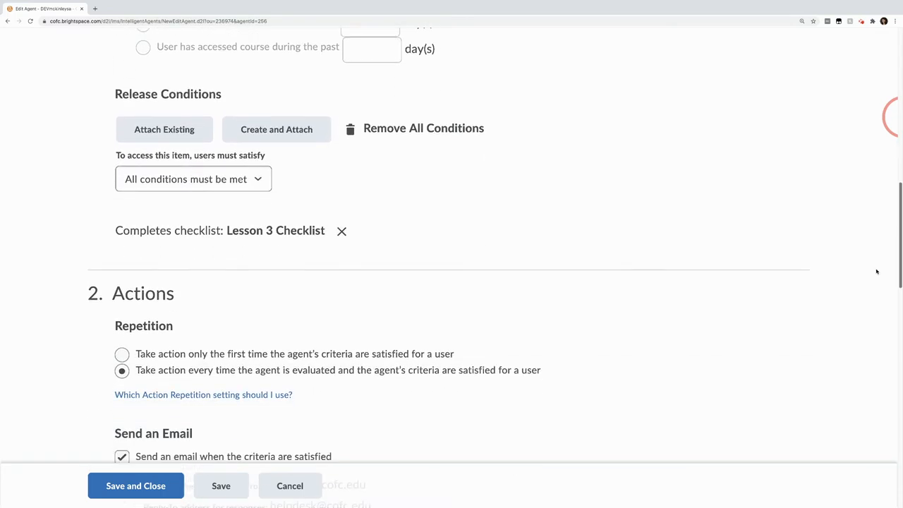
left_click(192, 178)
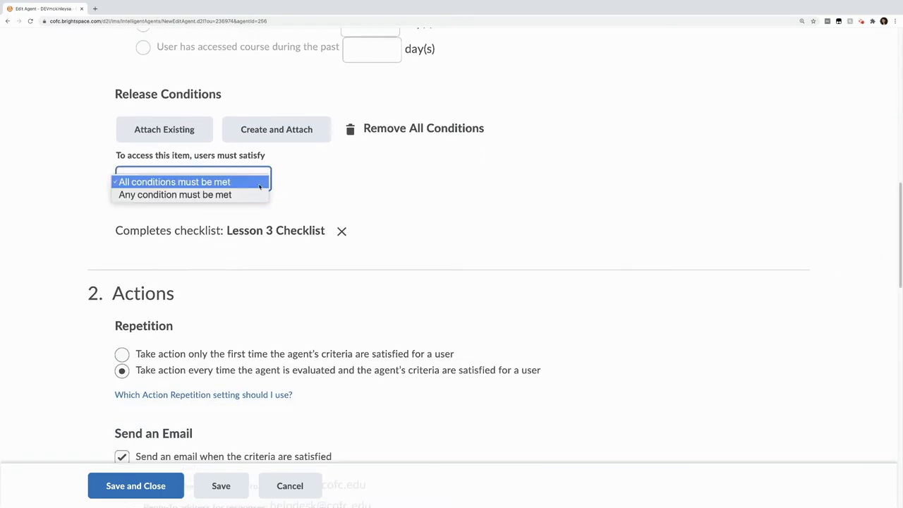
left_click(175, 181)
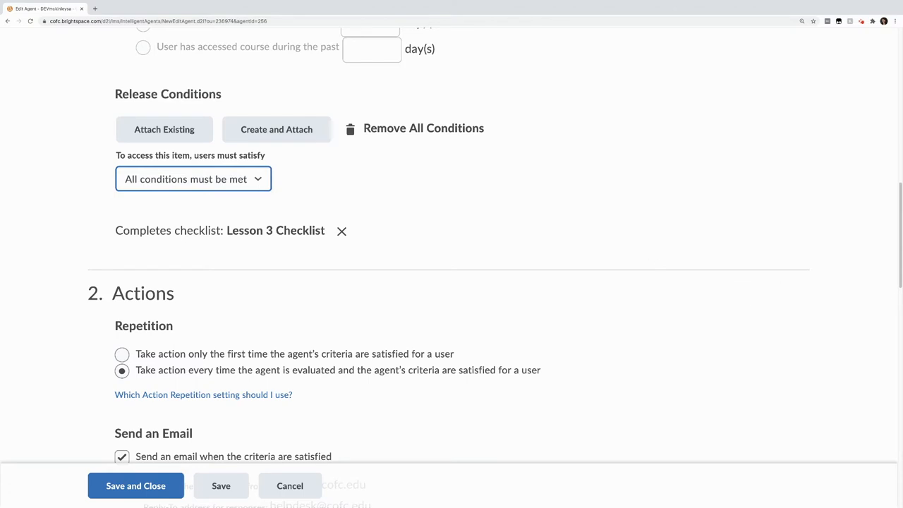
scroll("down", 3)
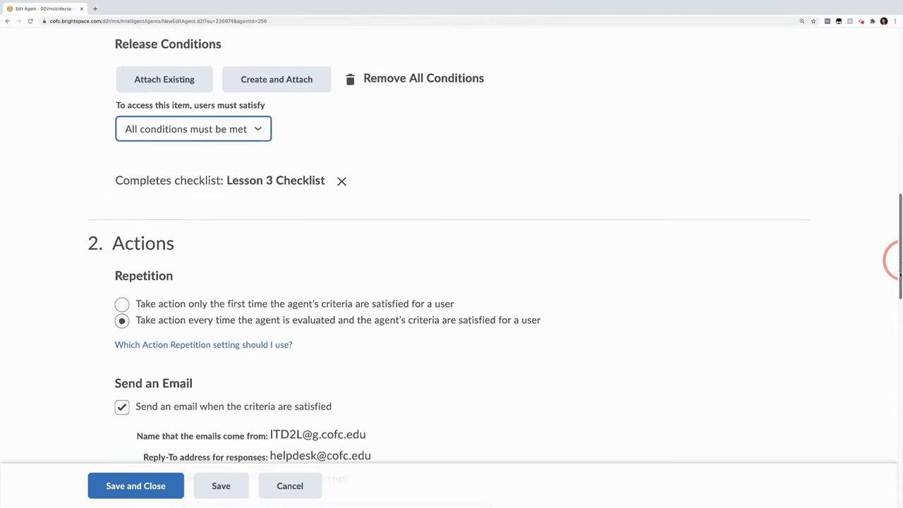
scroll("down", 3)
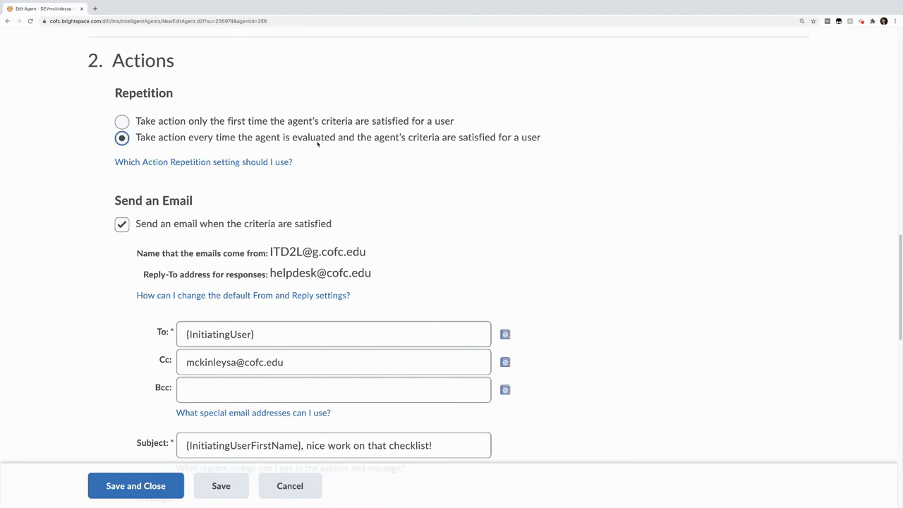
mouse_move(434, 138)
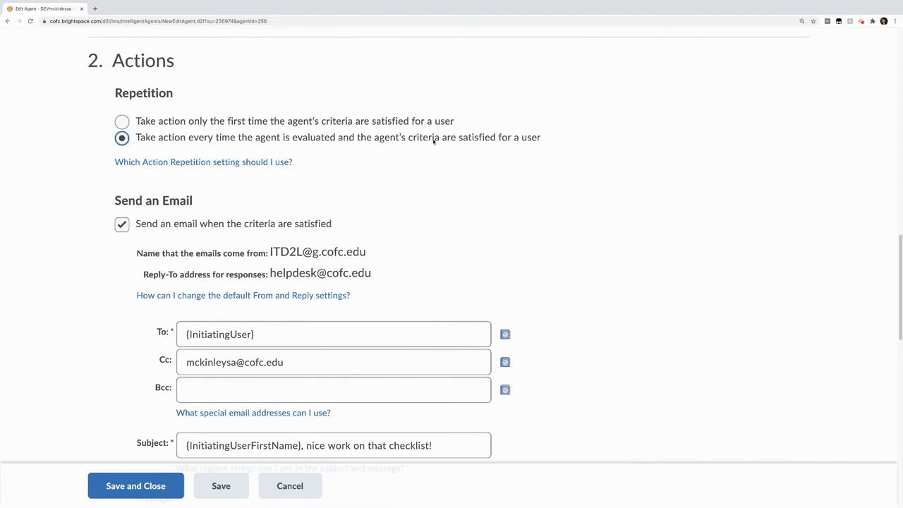
mouse_move(460, 145)
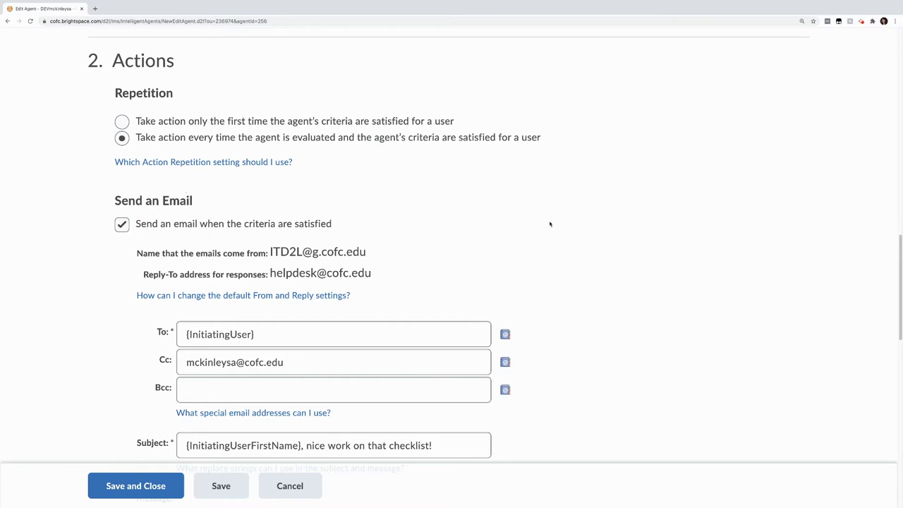
scroll("down", 3)
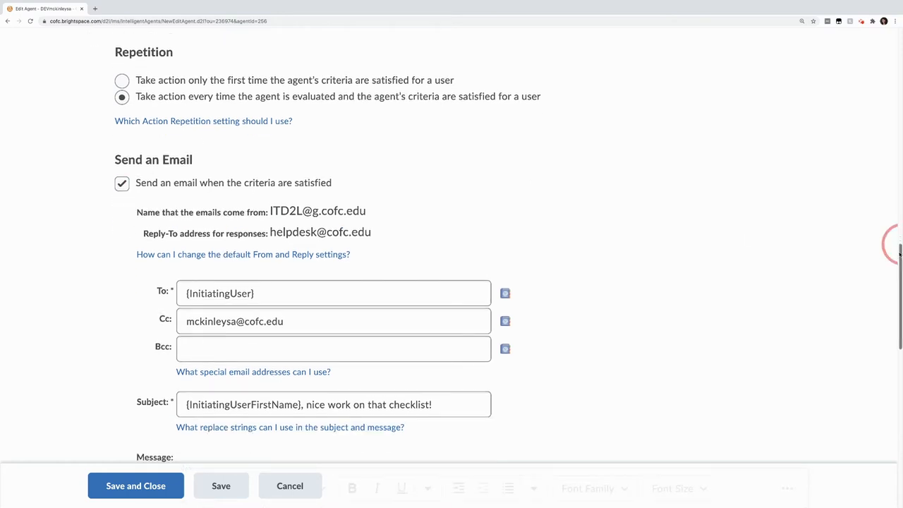
scroll("down", 3)
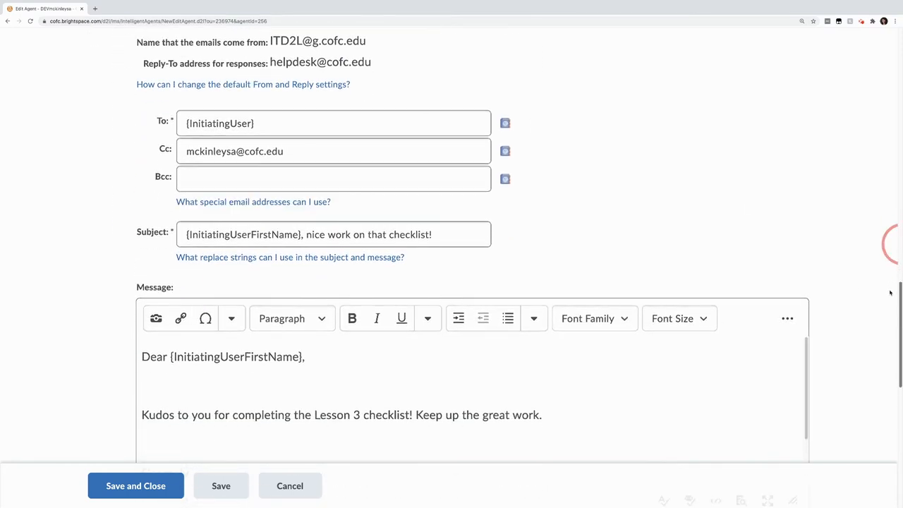
left_click(333, 122)
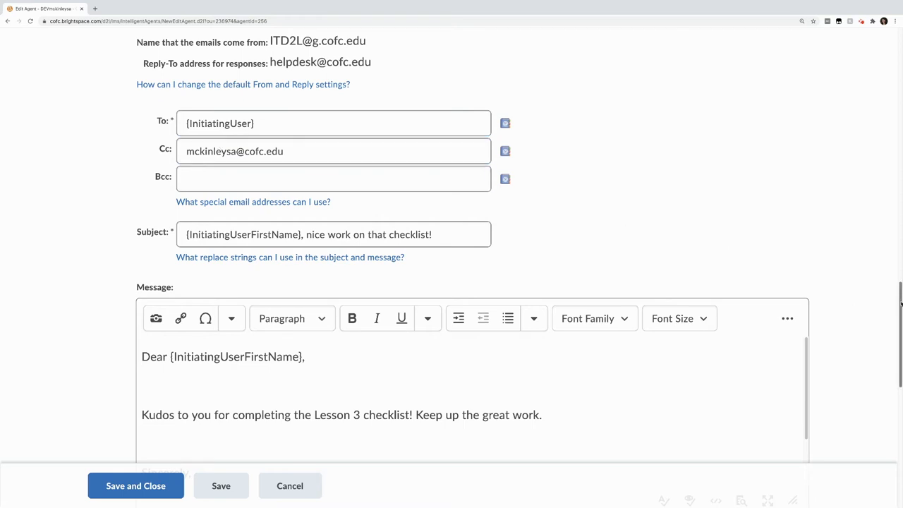
scroll("down", 3)
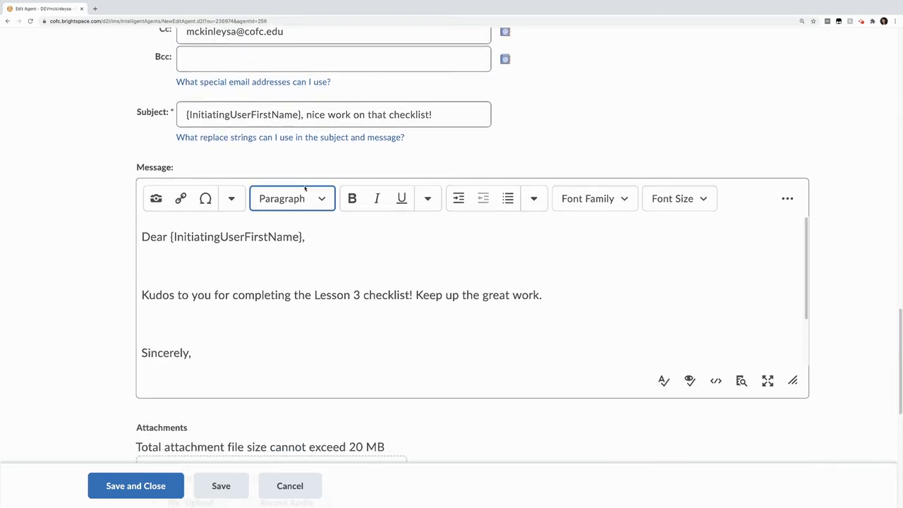
left_click(333, 114)
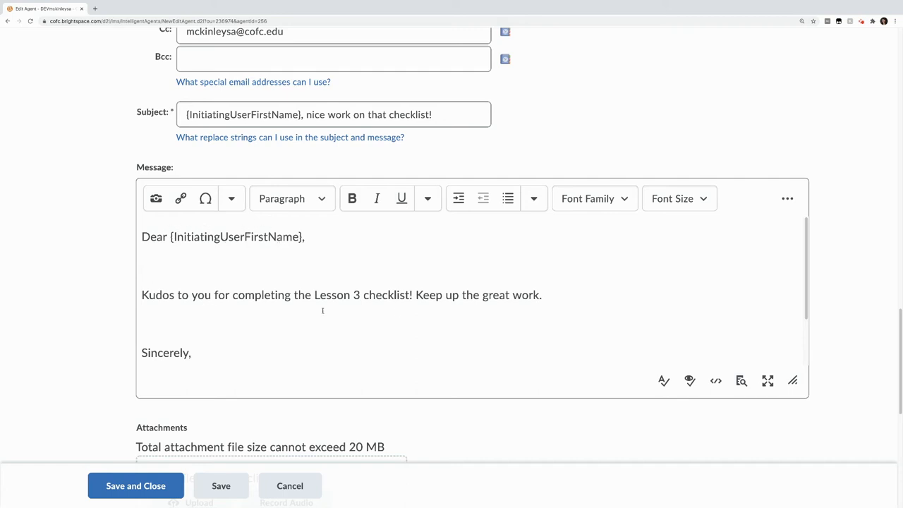
scroll("down", 3)
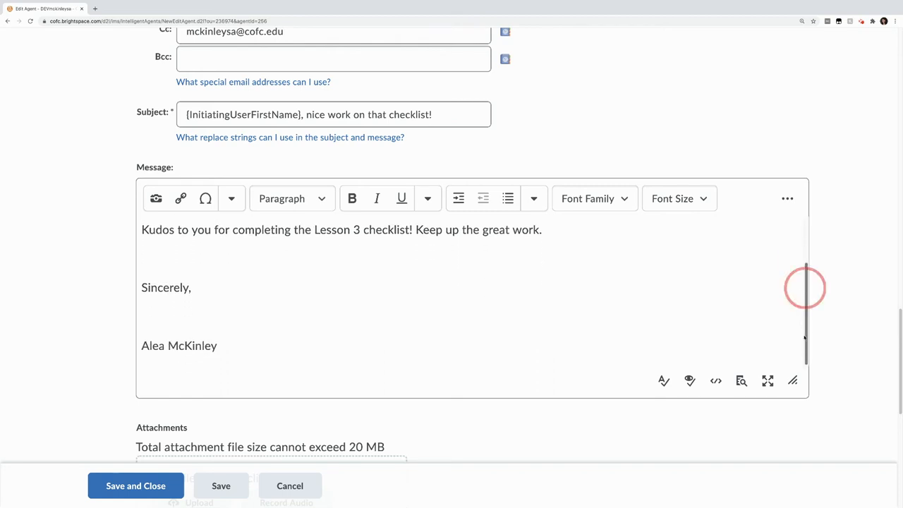
Step: Save and close the Finished a Checklist agent, returning to the Agent List
scroll("down", 3)
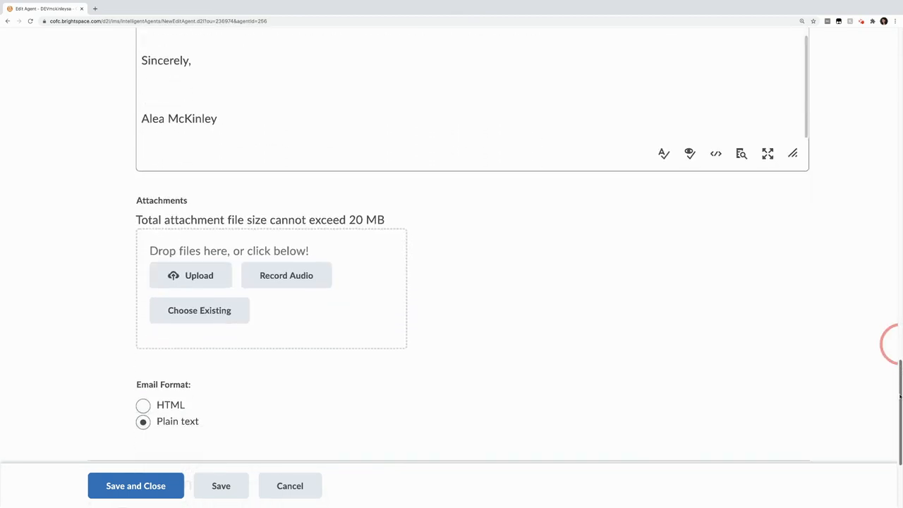
scroll("down", 3)
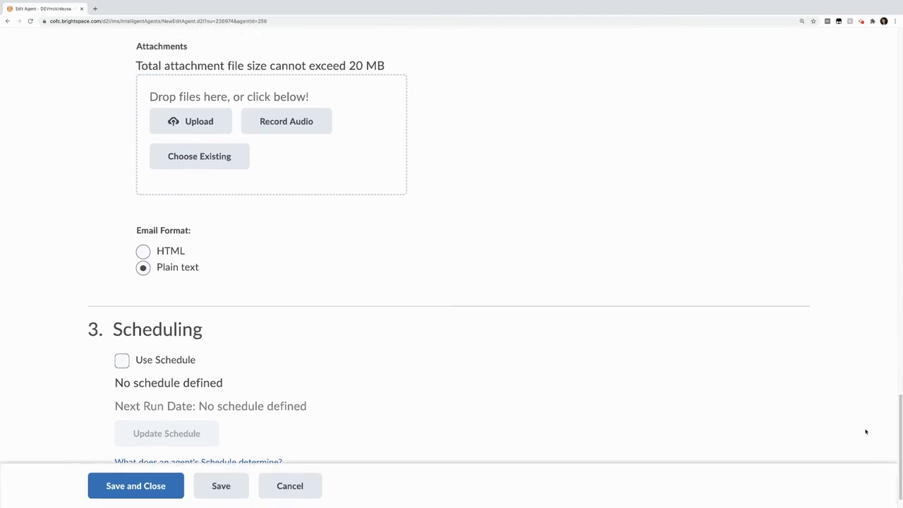
left_click(135, 486)
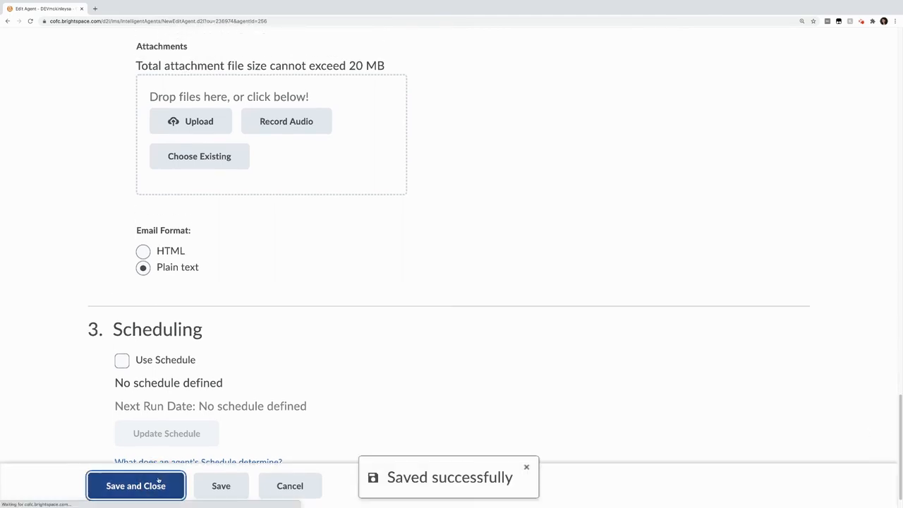
left_click(135, 485)
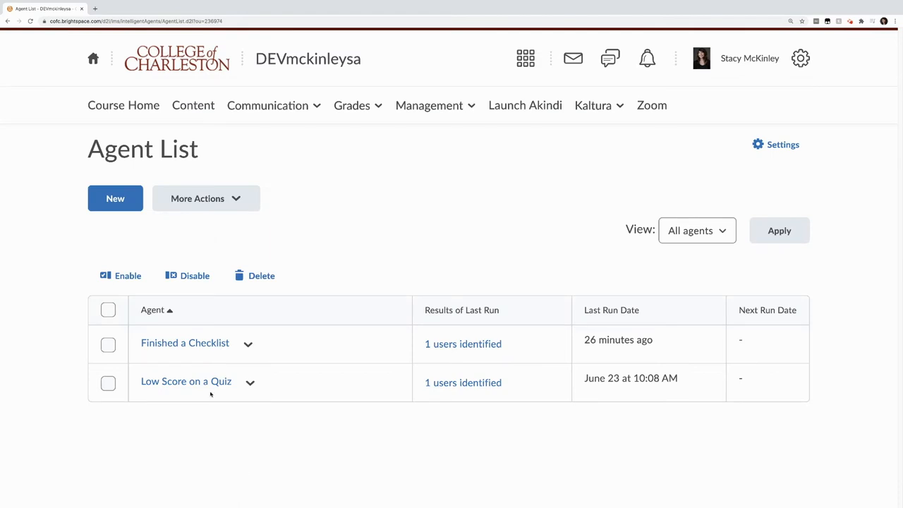
left_click(250, 381)
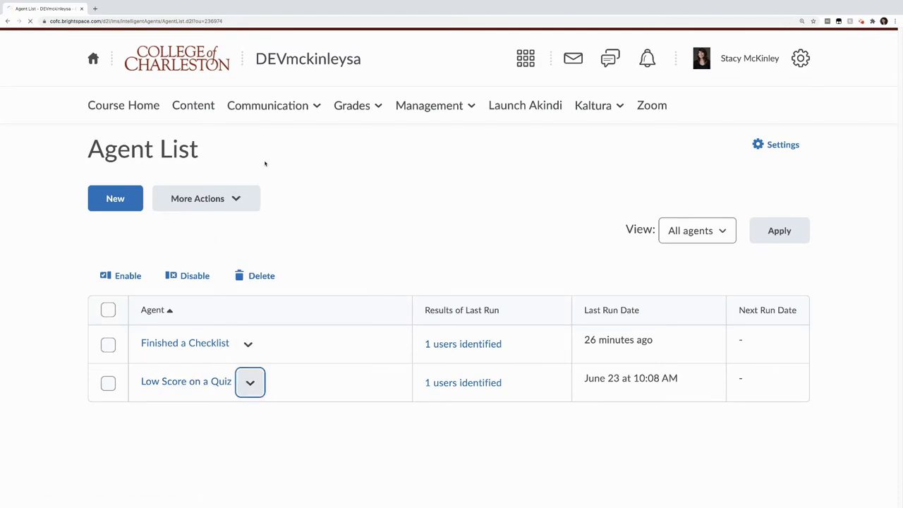
Step: Review the Low Score on a Quiz agent's ≤69% criteria and email, then save and close it
left_click(187, 381)
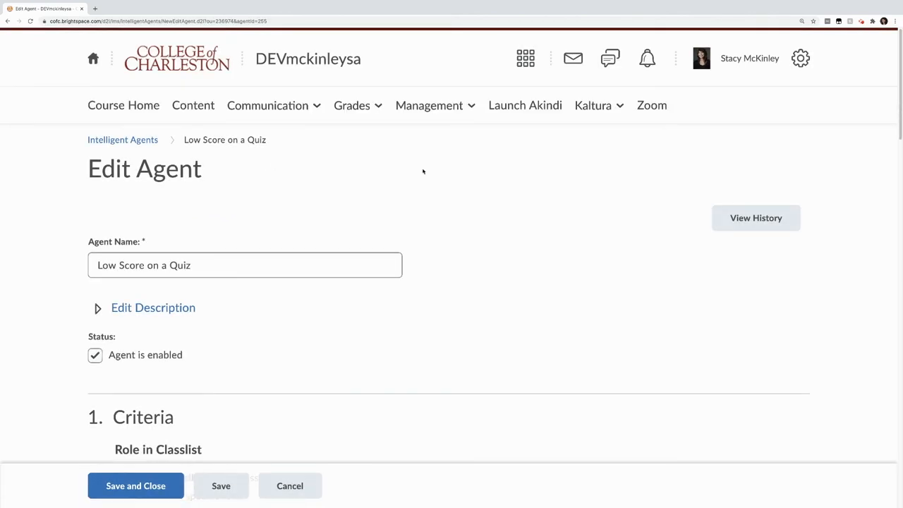
scroll("down", 3)
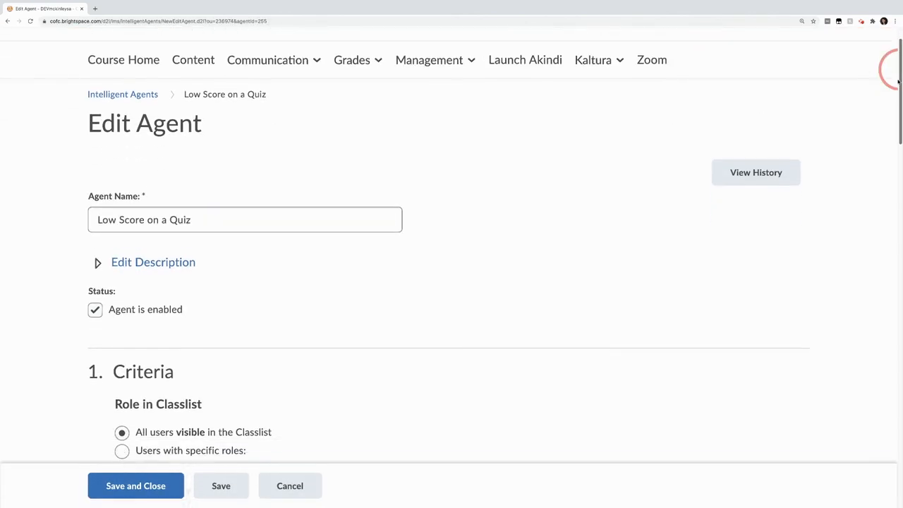
scroll("down", 3)
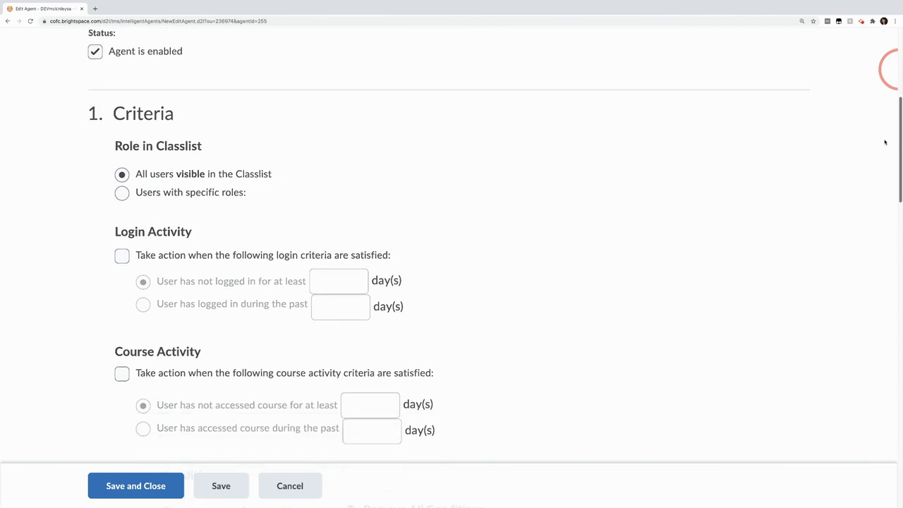
scroll("down", 3)
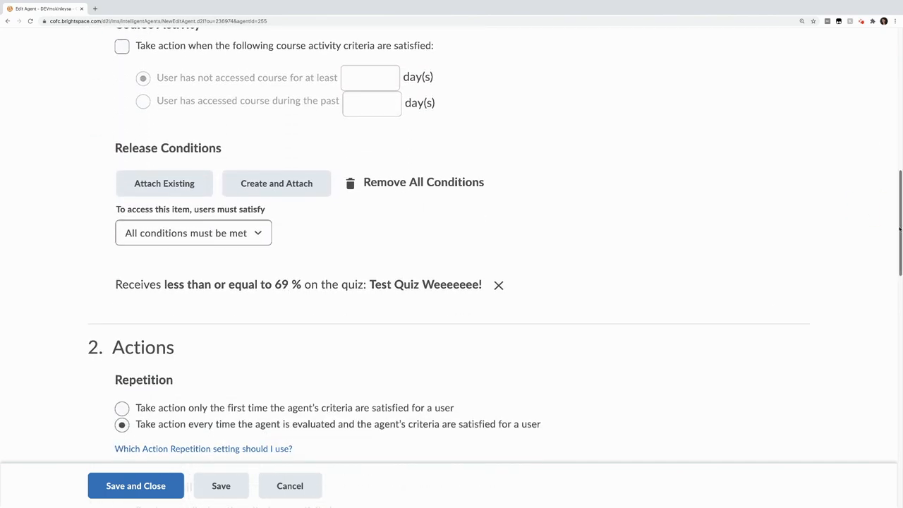
scroll("down", 3)
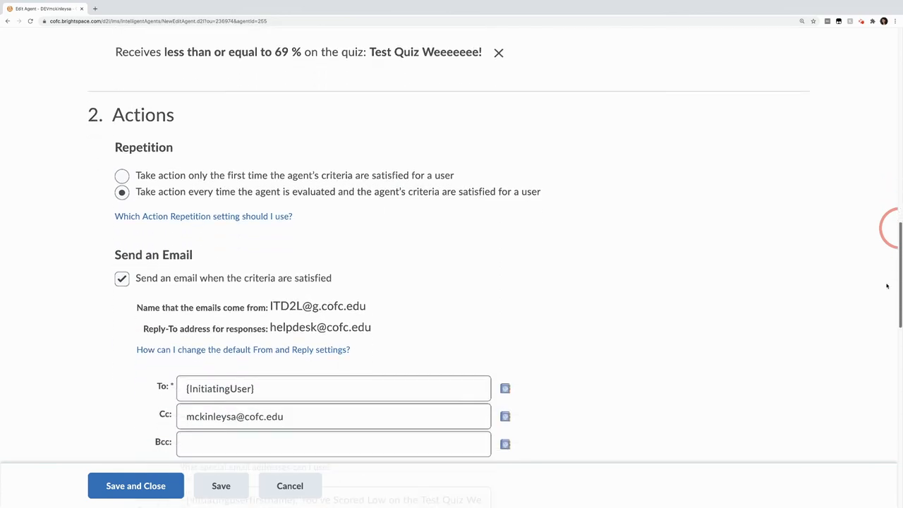
scroll("down", 3)
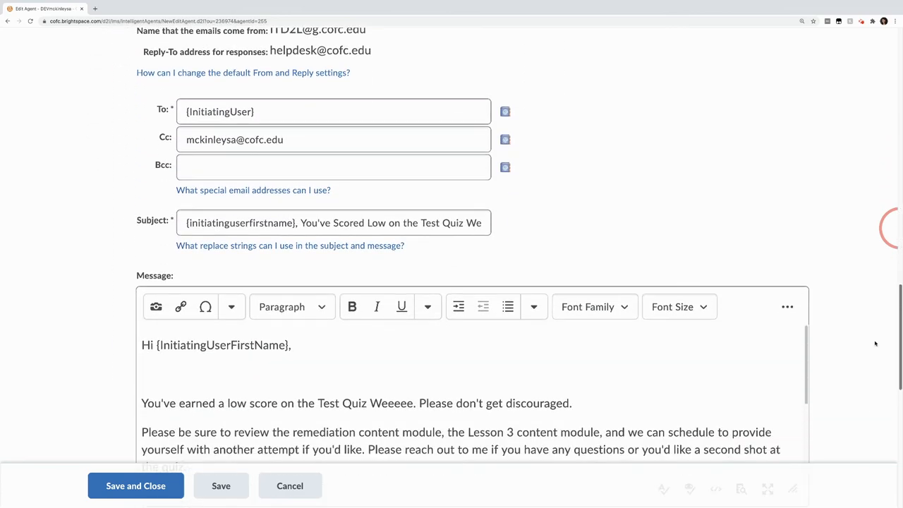
scroll("down", 3)
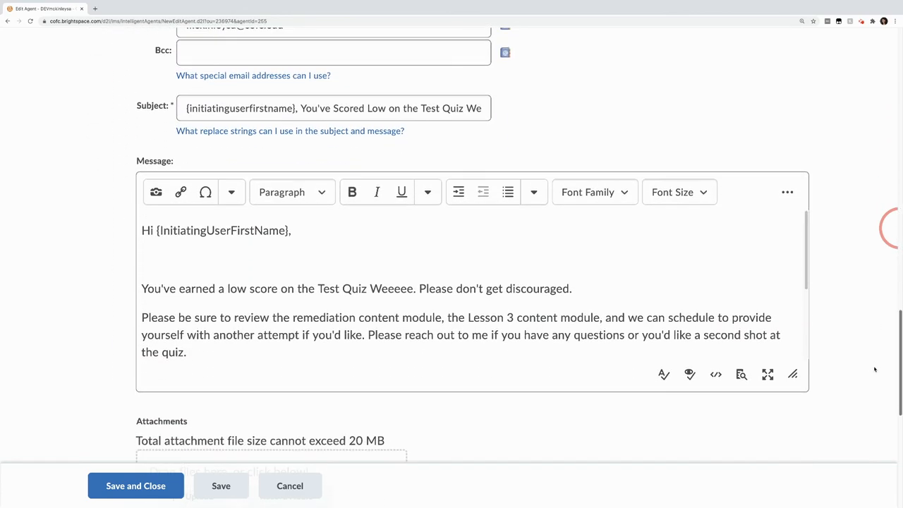
scroll("down", 3)
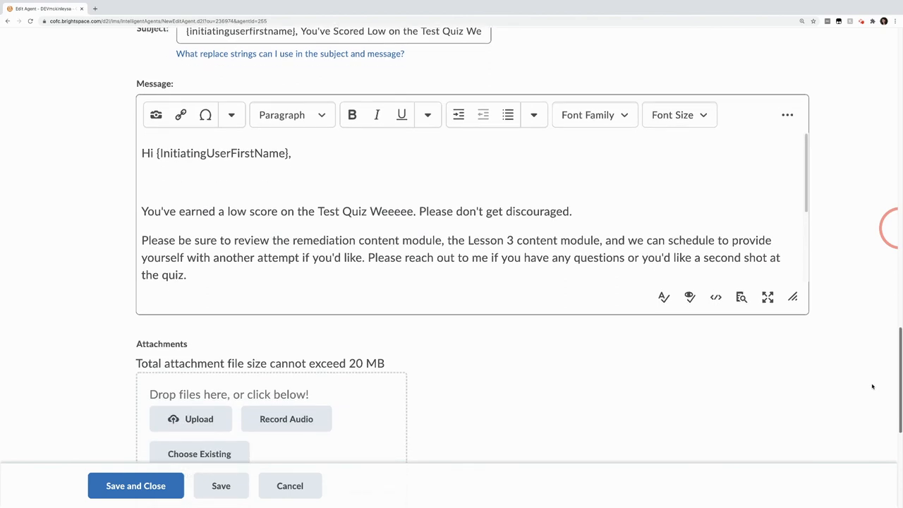
scroll("down", 3)
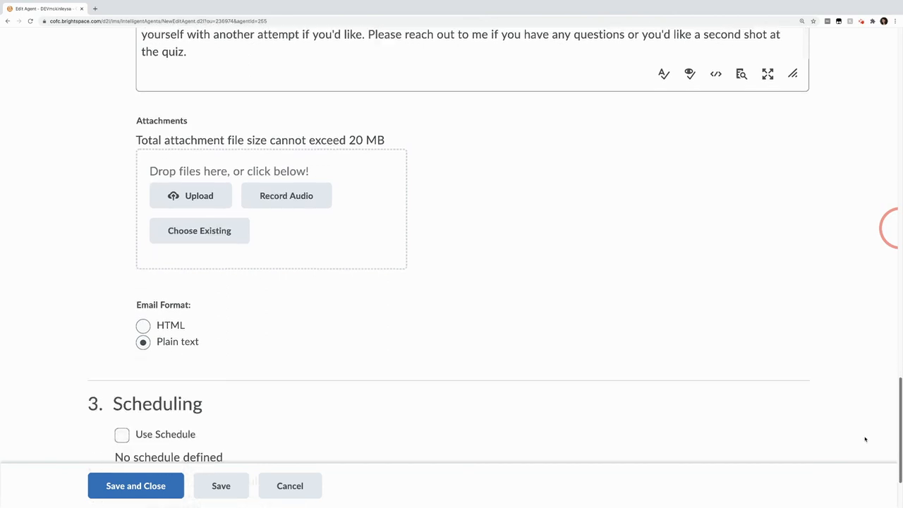
scroll("down", 3)
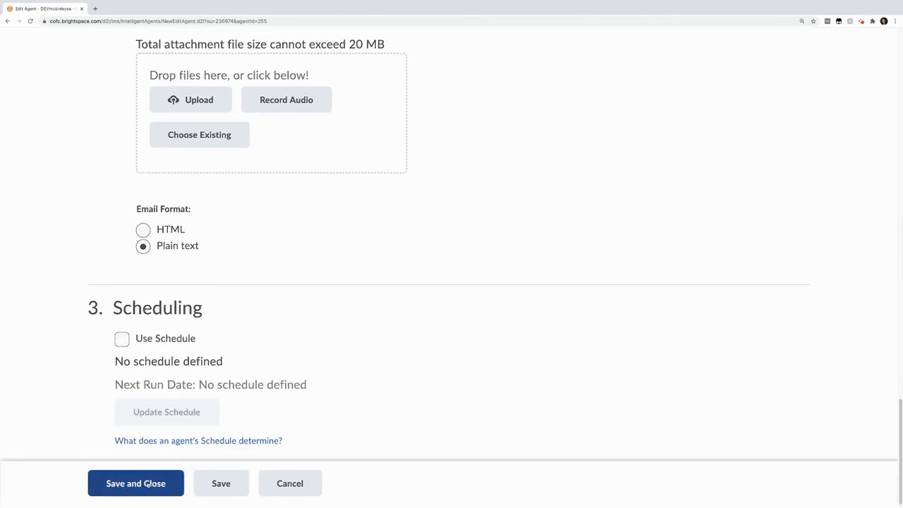
left_click(136, 483)
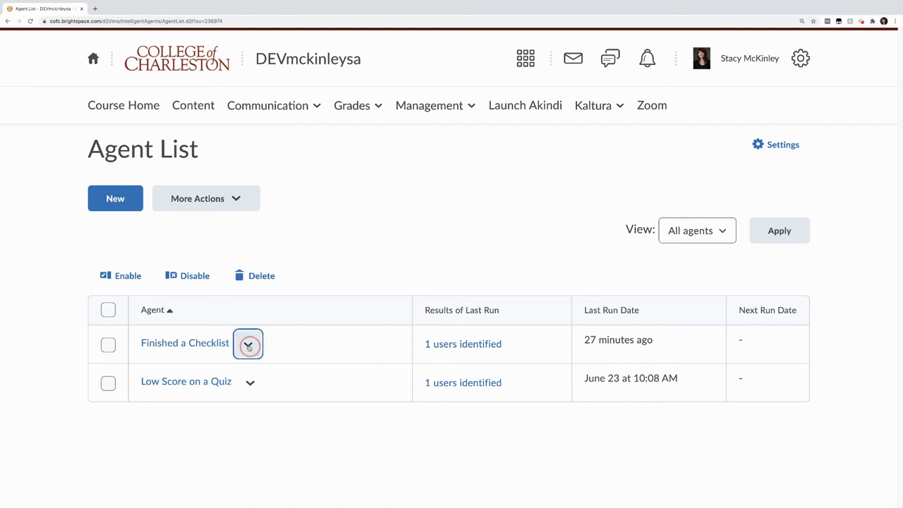
Step: Run the Finished a Checklist agent immediately via Run Now and confirm
left_click(248, 344)
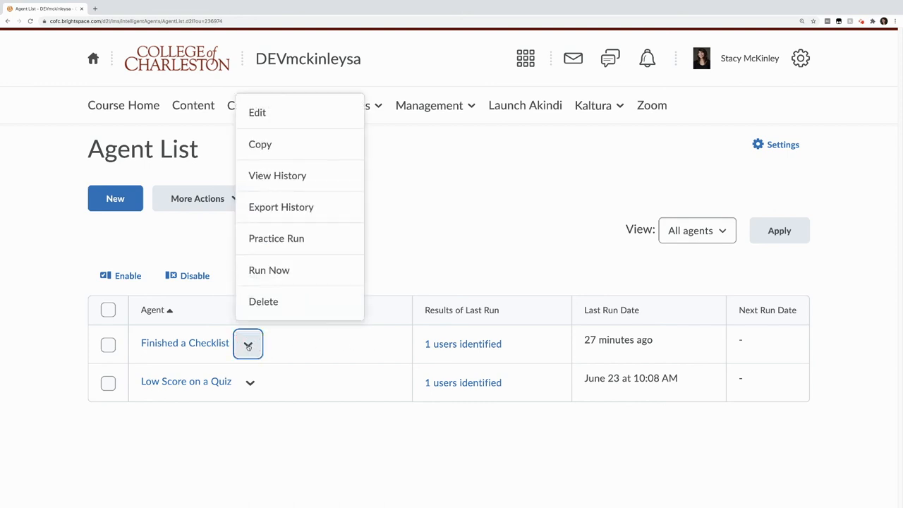
left_click(276, 237)
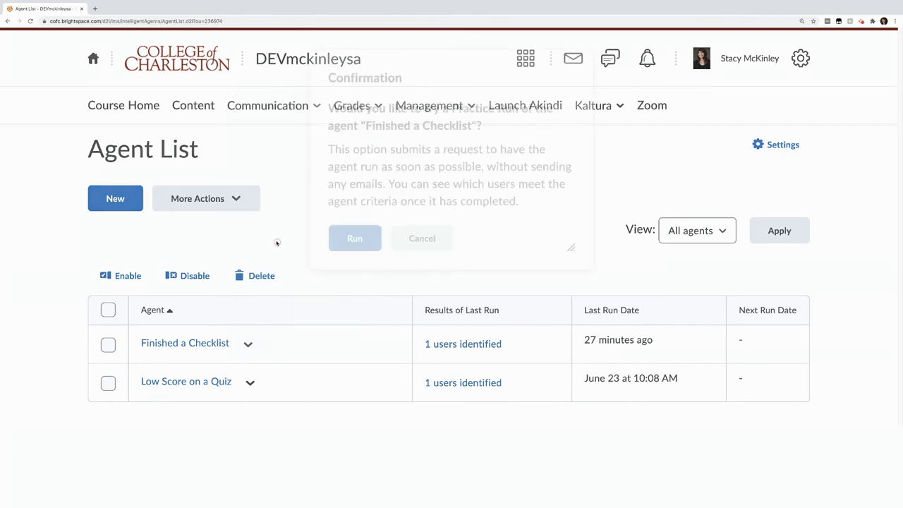
left_click(354, 237)
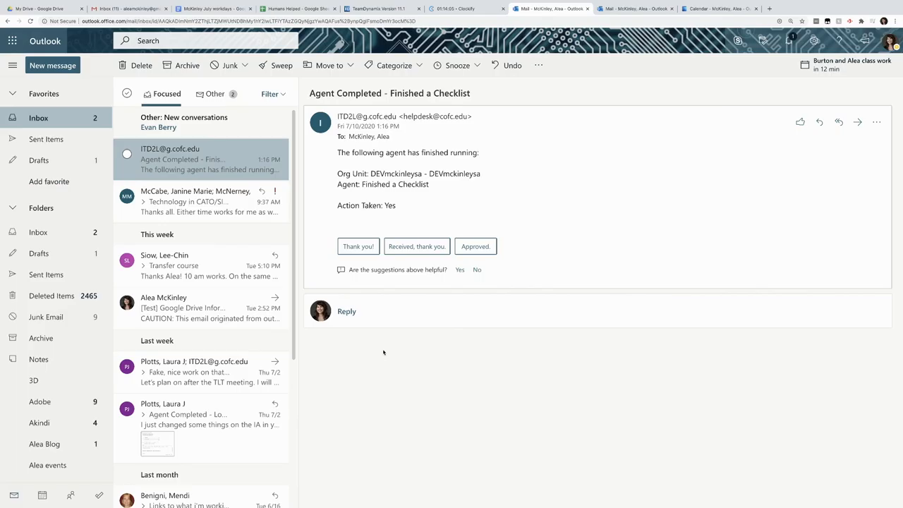
mouse_move(356, 166)
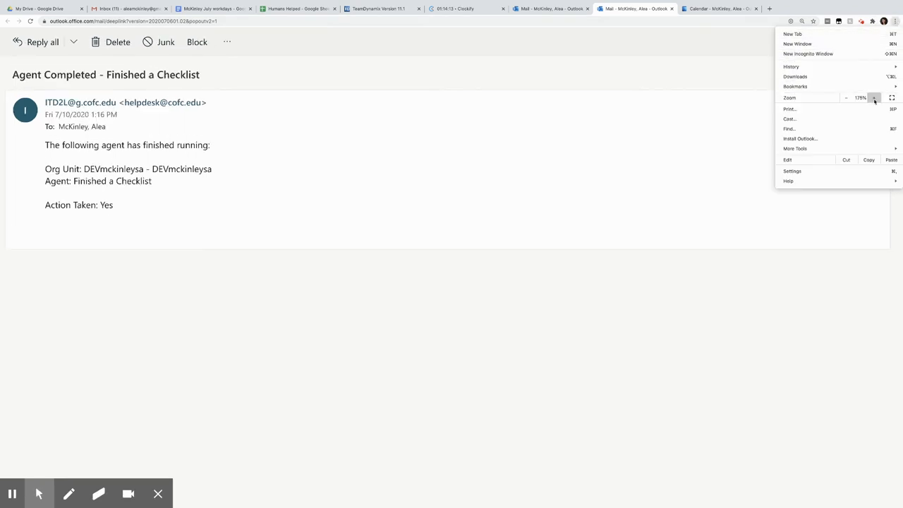
Step: Increase the browser zoom on the 'Agent Completed - Finished a Checklist' email for reading
left_click(875, 97)
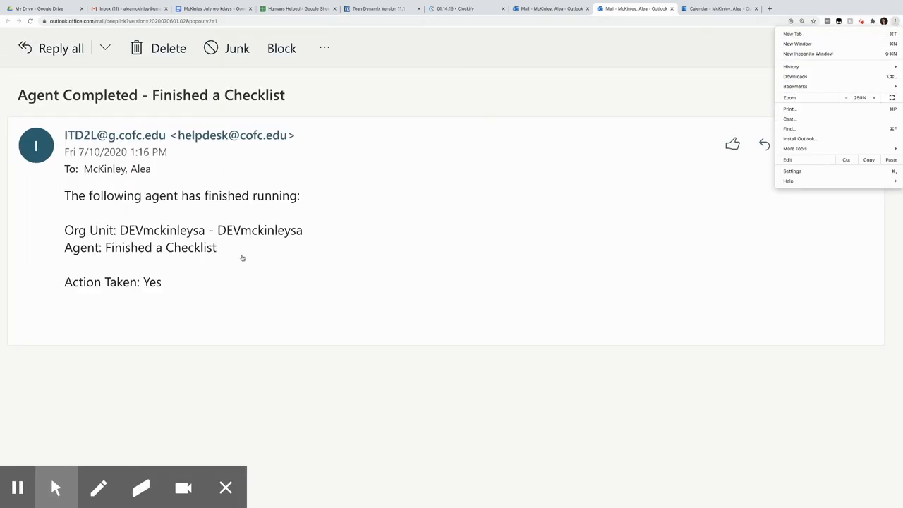